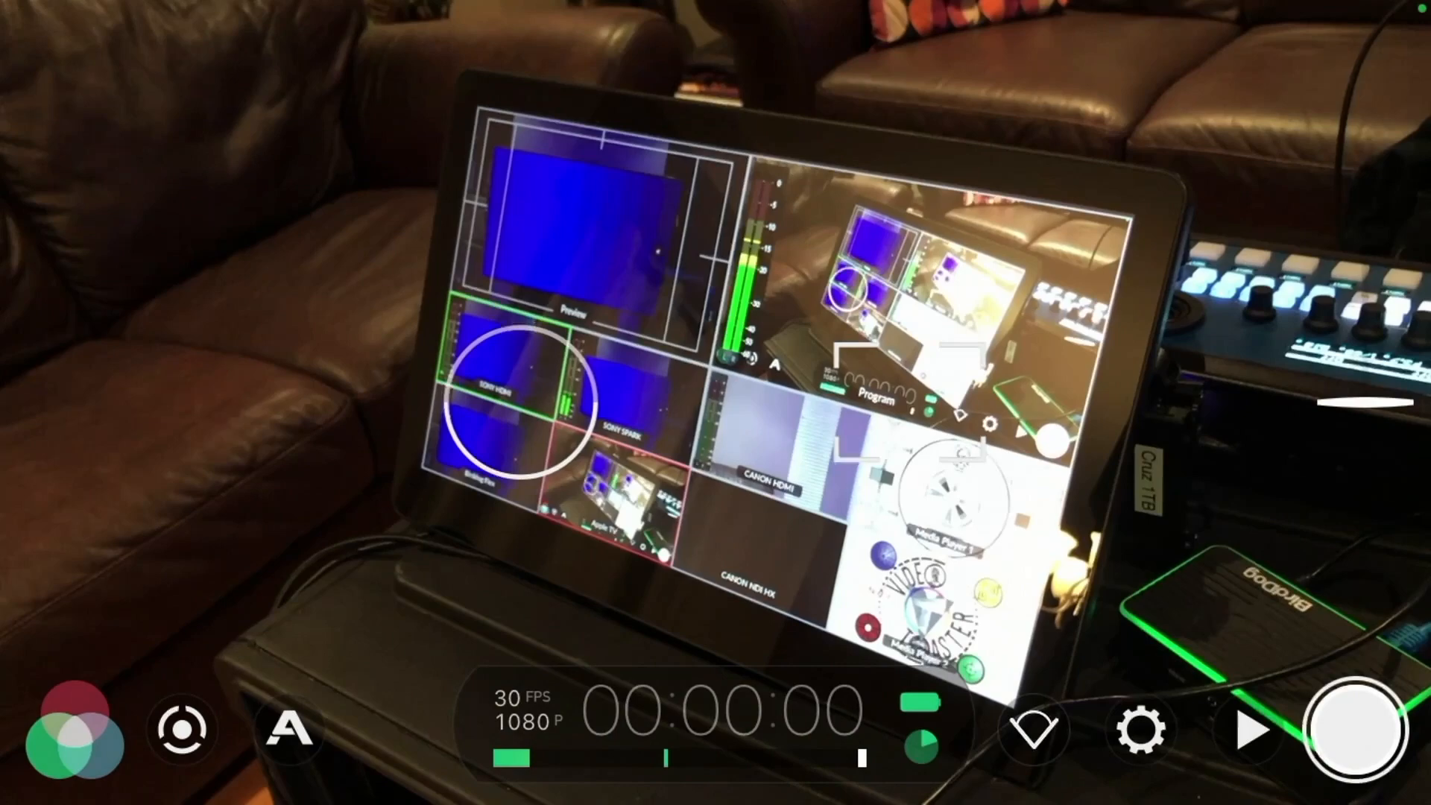
{"action": "left_click", "coordinate": [1140, 730]}
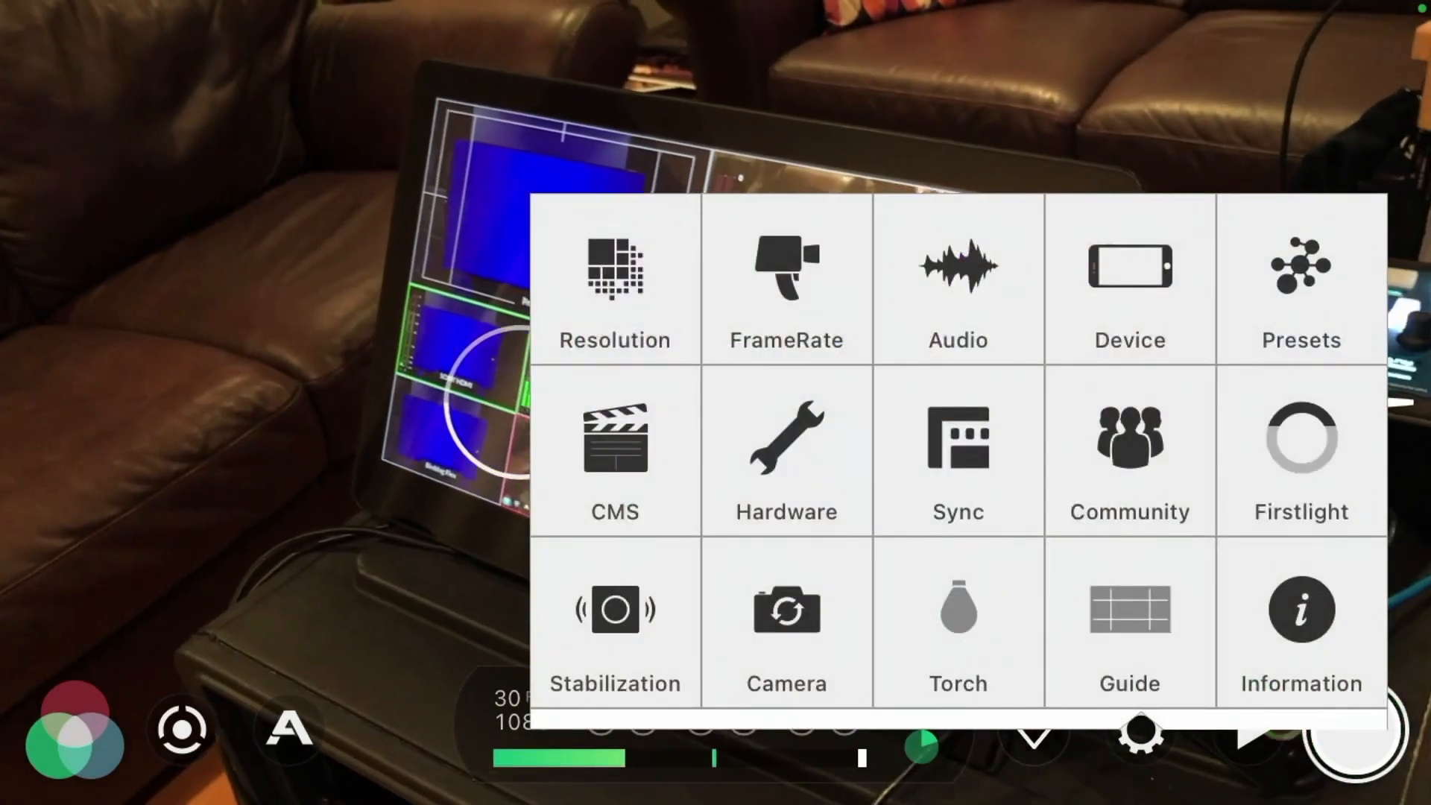
{"action": "left_click", "coordinate": [1128, 280]}
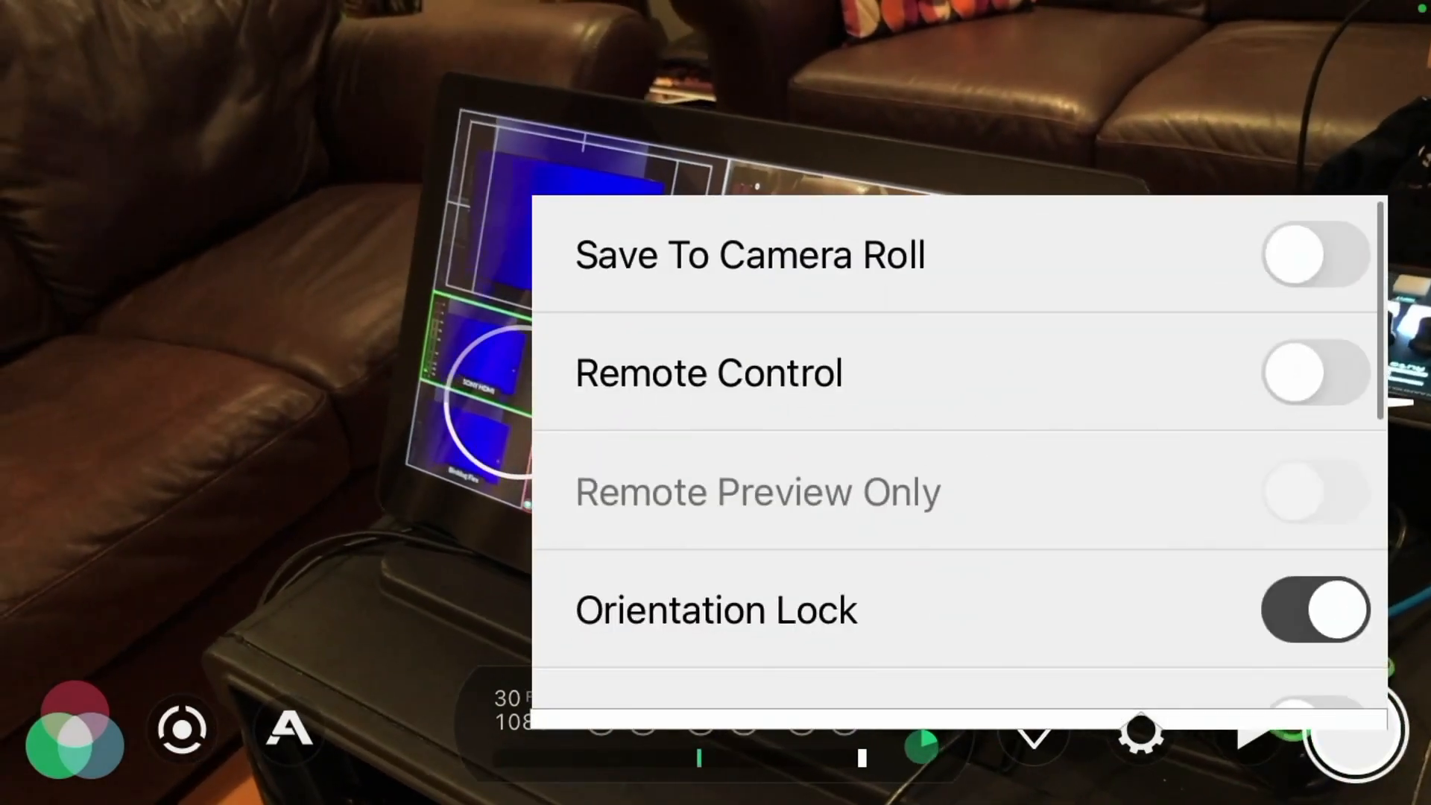
{"action": "scroll", "scroll_direction": "down", "scroll_amount": 3}
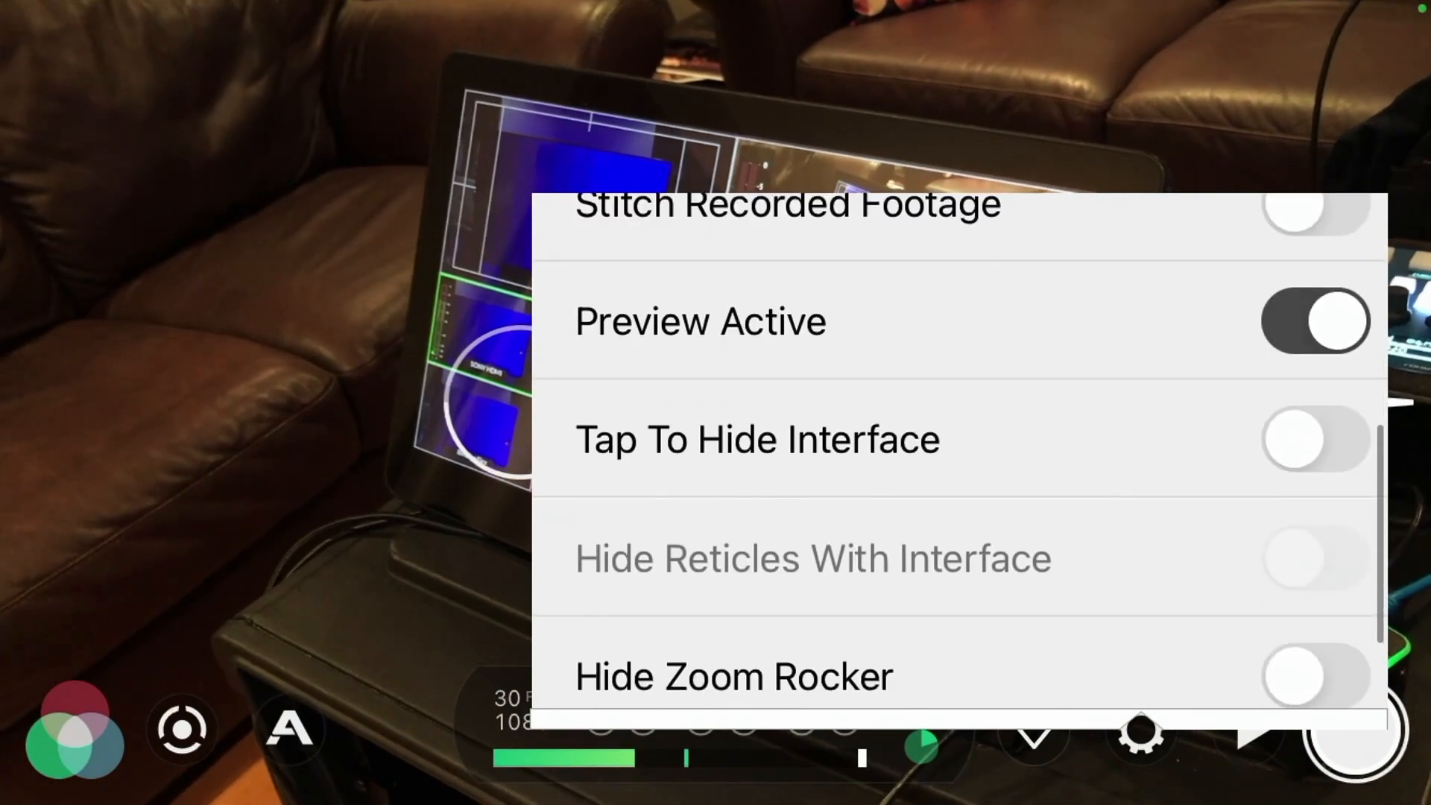
{"action": "left_click", "coordinate": [1314, 439]}
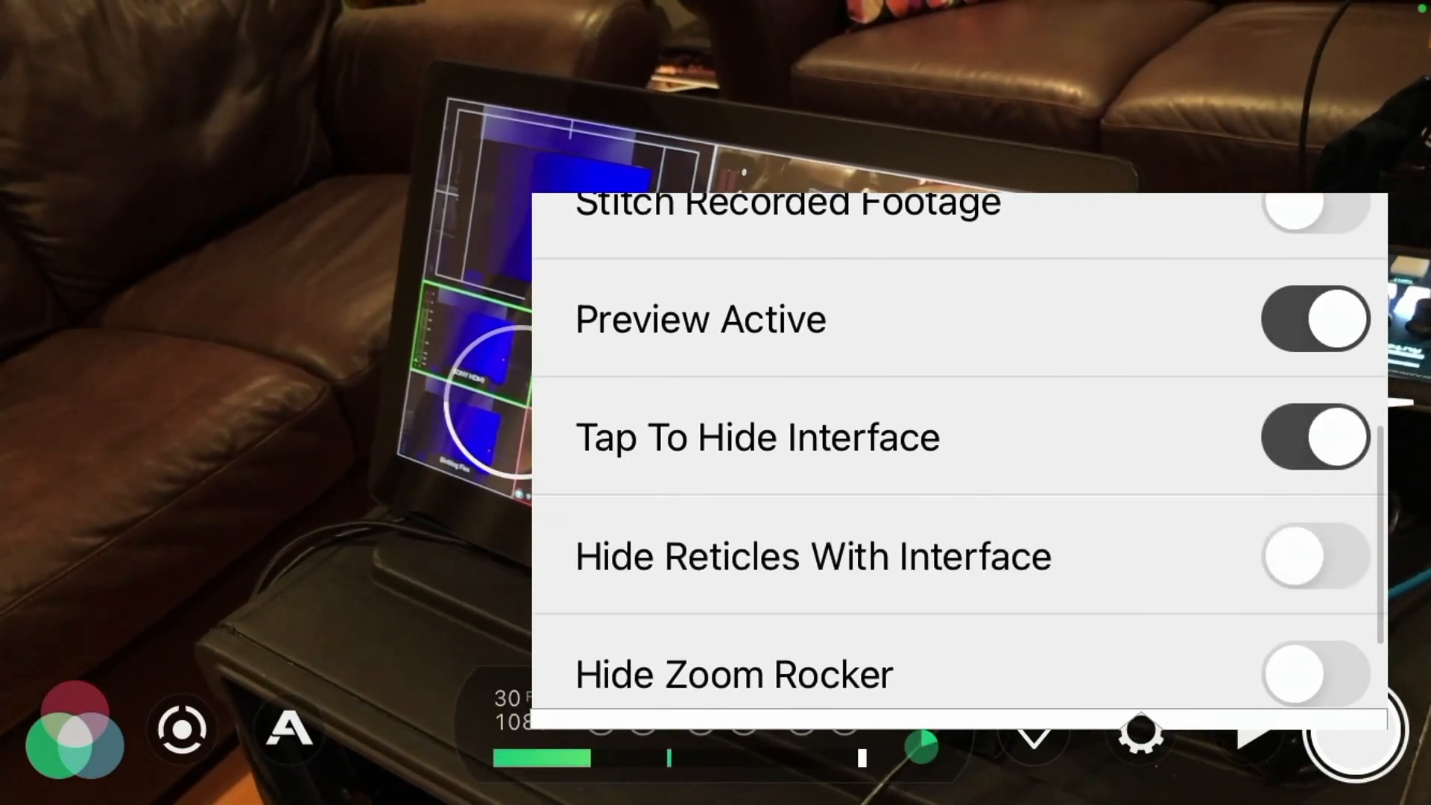
{"action": "left_click", "coordinate": [1315, 556]}
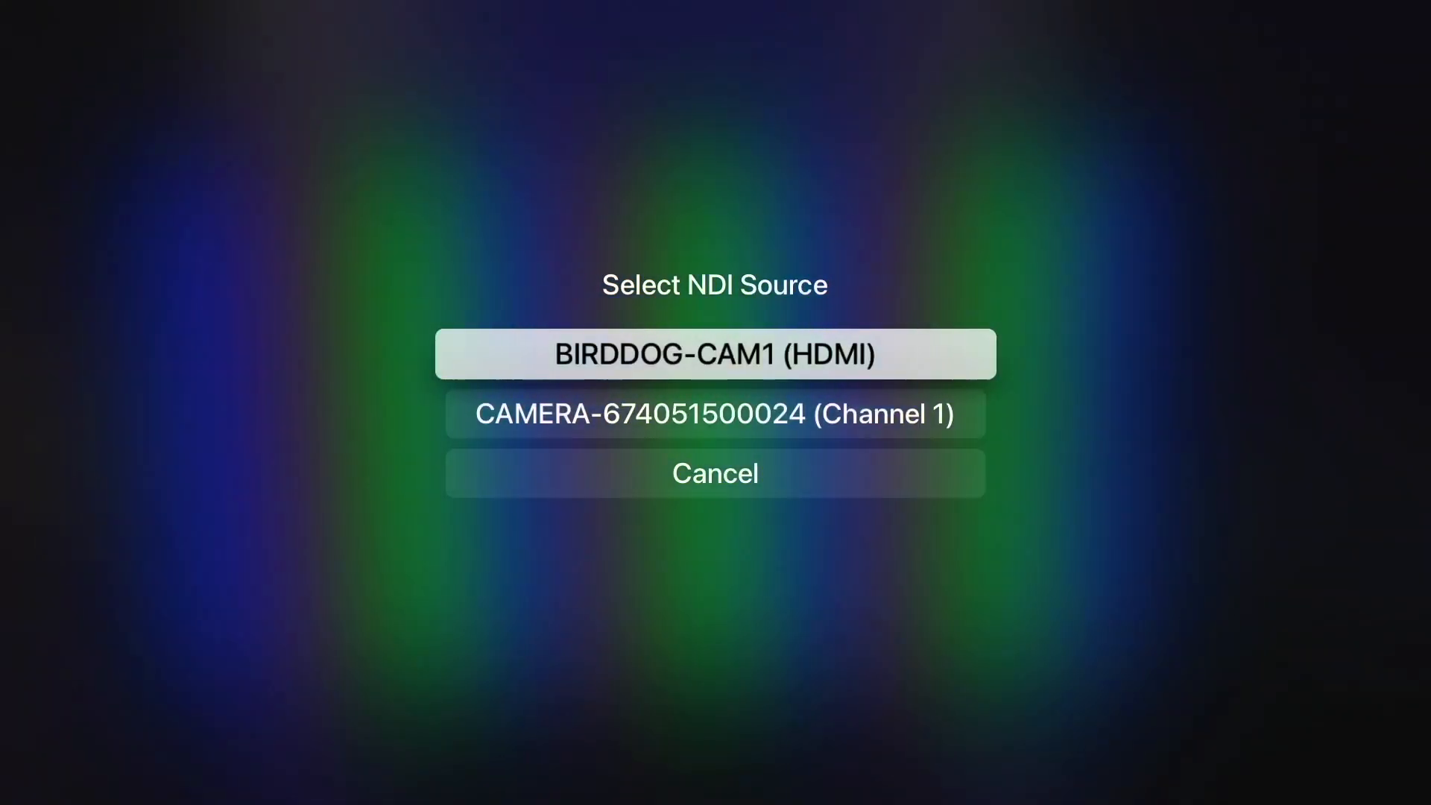
Step: Choose BIRDDOG-CAM1 (HDMI) as the Sienna NDI monitor source
{"action": "left_click", "coordinate": [714, 353]}
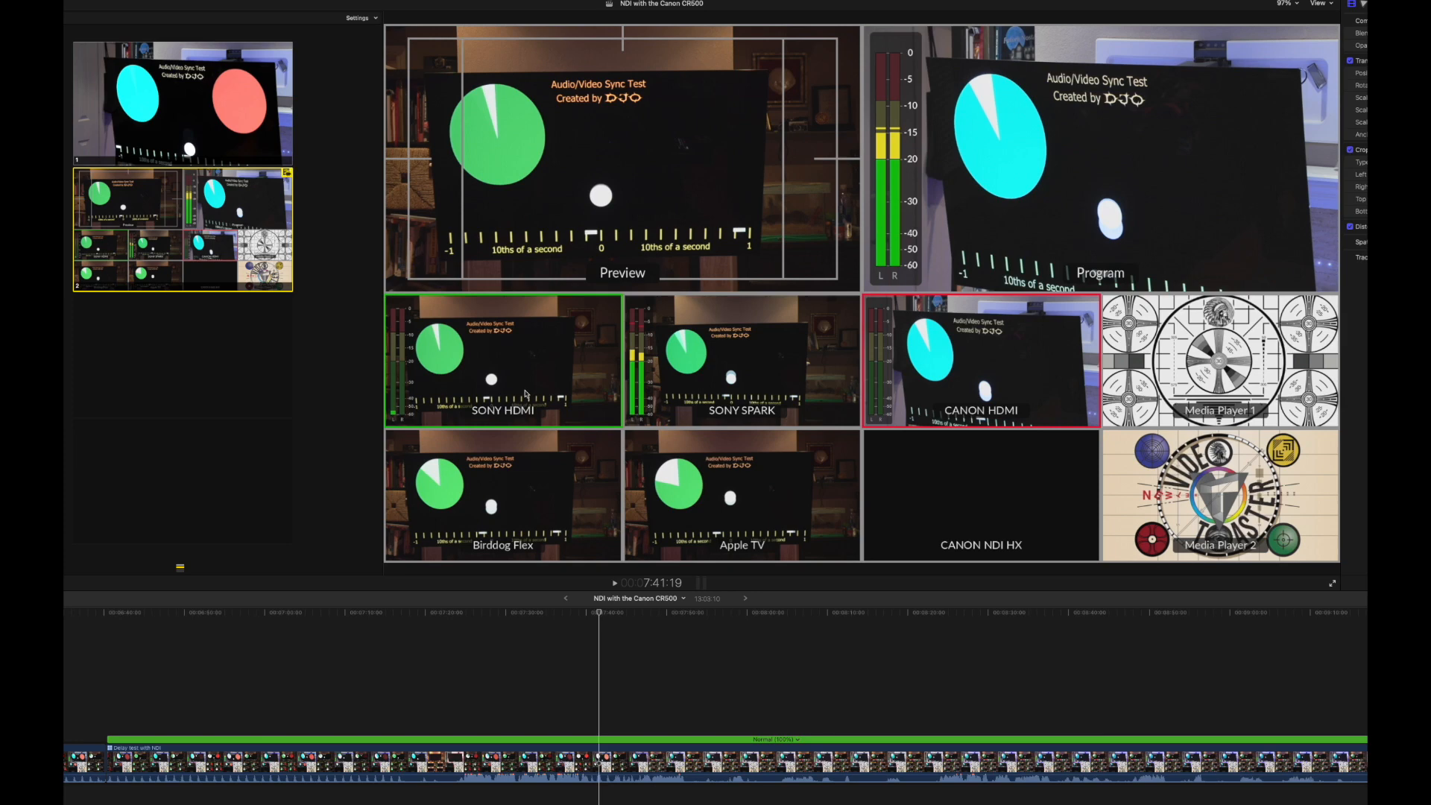
{"action": "mouse_move", "coordinate": [716, 388]}
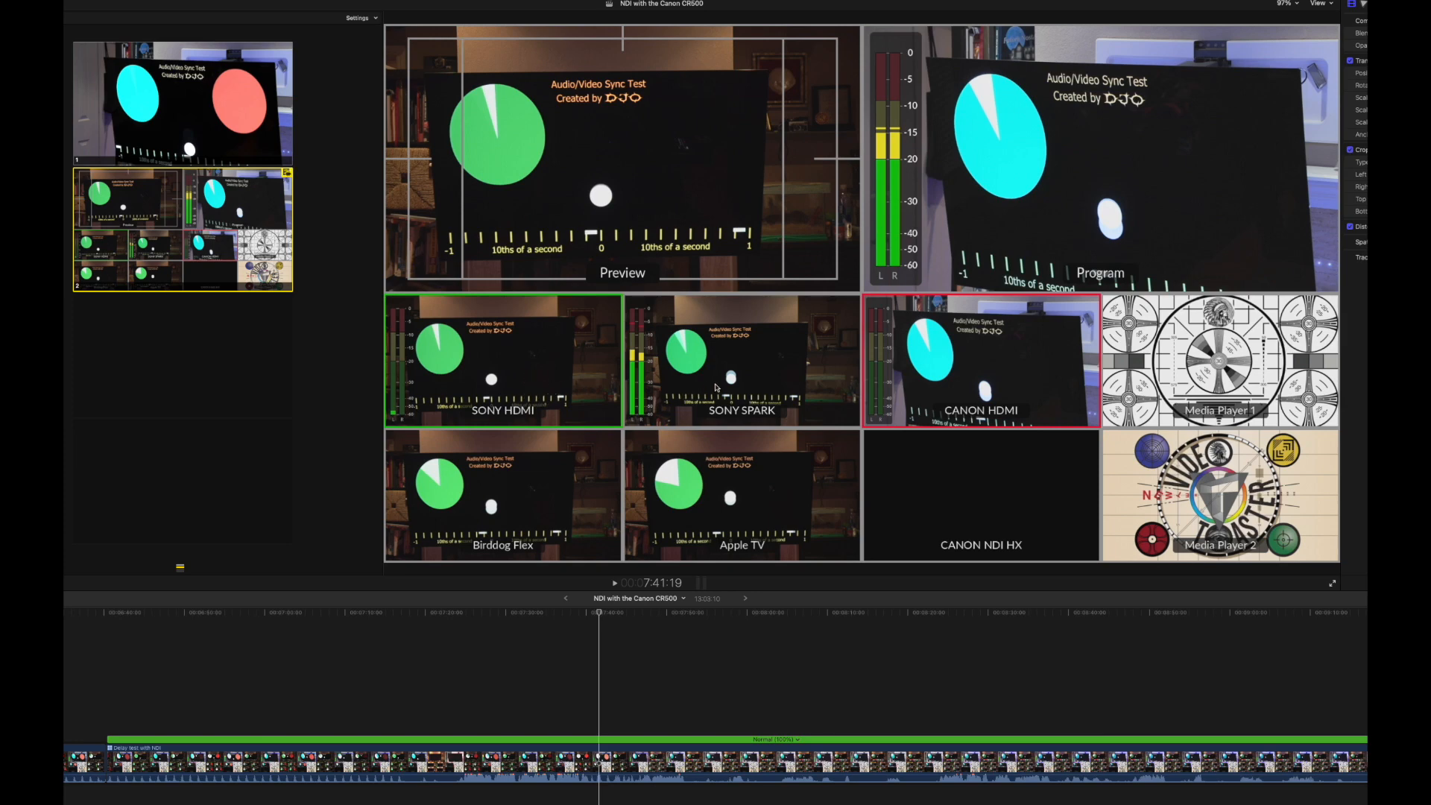
{"action": "mouse_move", "coordinate": [550, 453]}
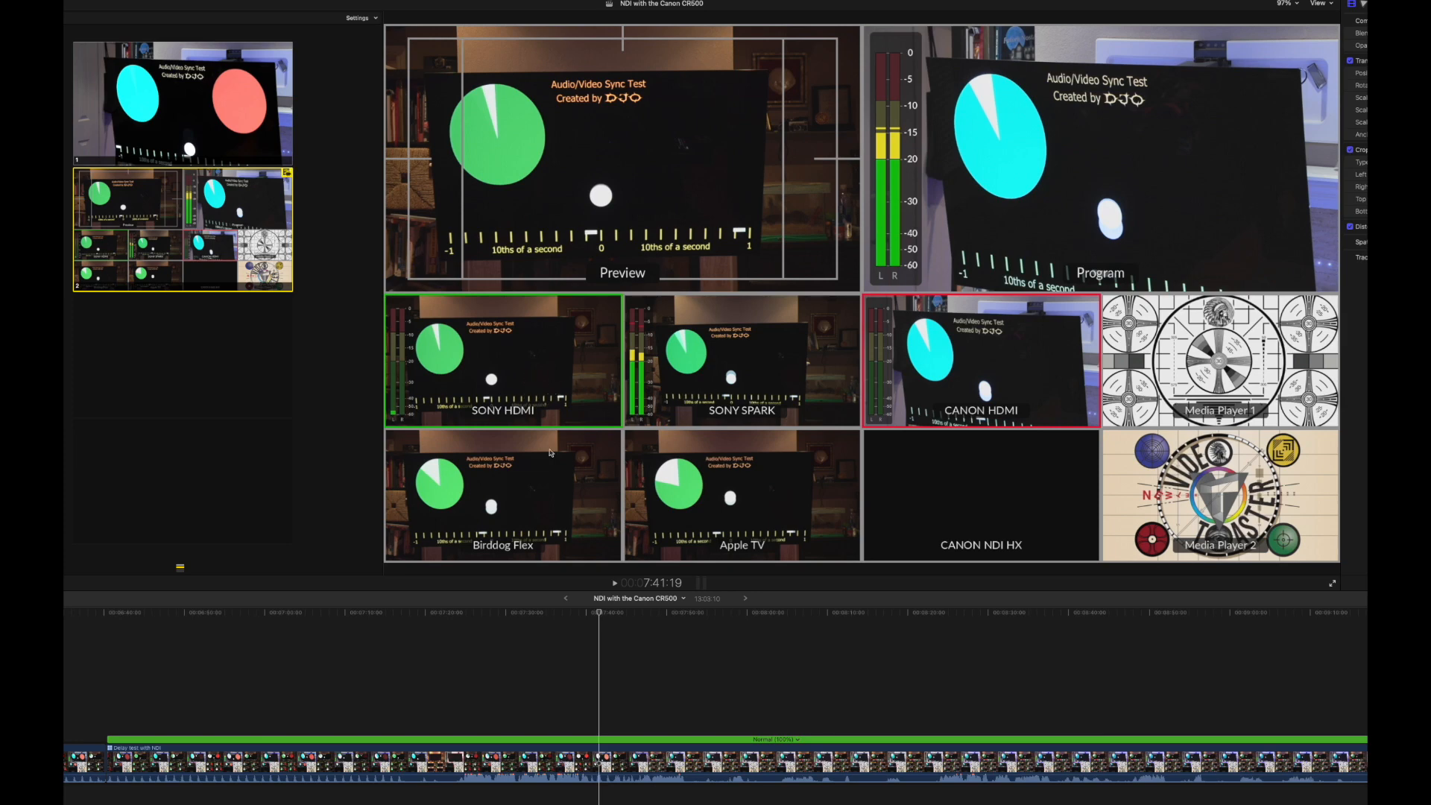
{"action": "mouse_move", "coordinate": [526, 494]}
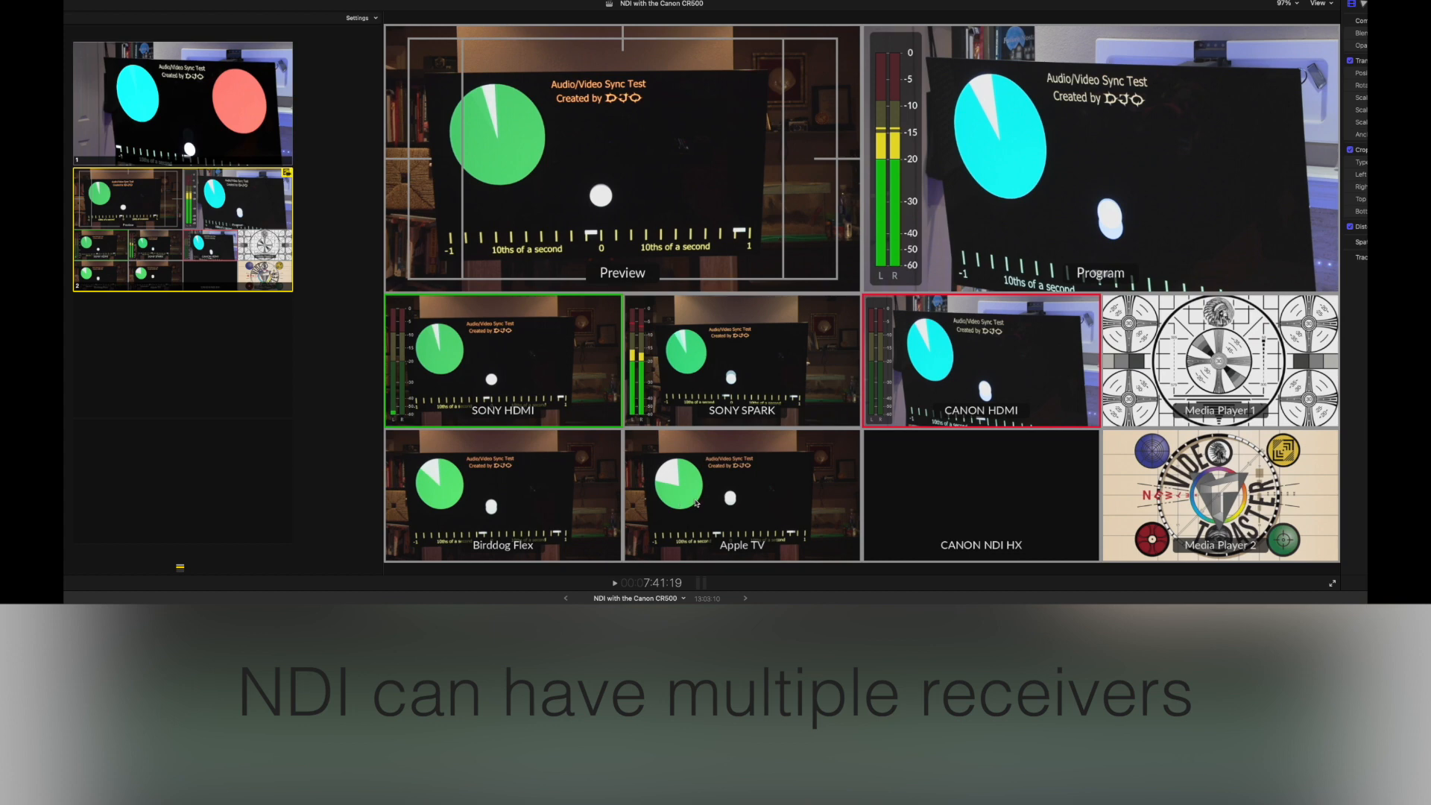
{"action": "mouse_move", "coordinate": [684, 511]}
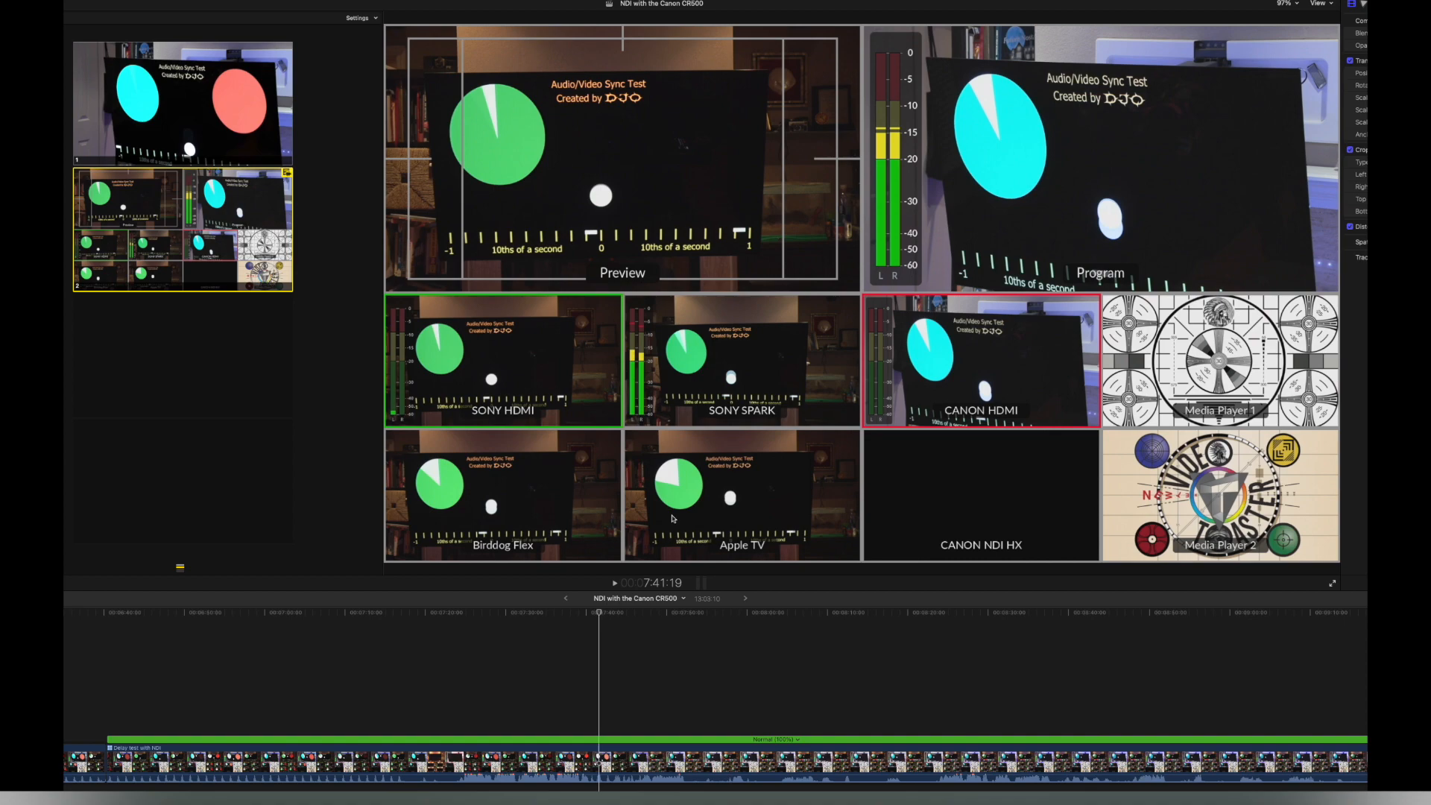
{"action": "mouse_move", "coordinate": [672, 519]}
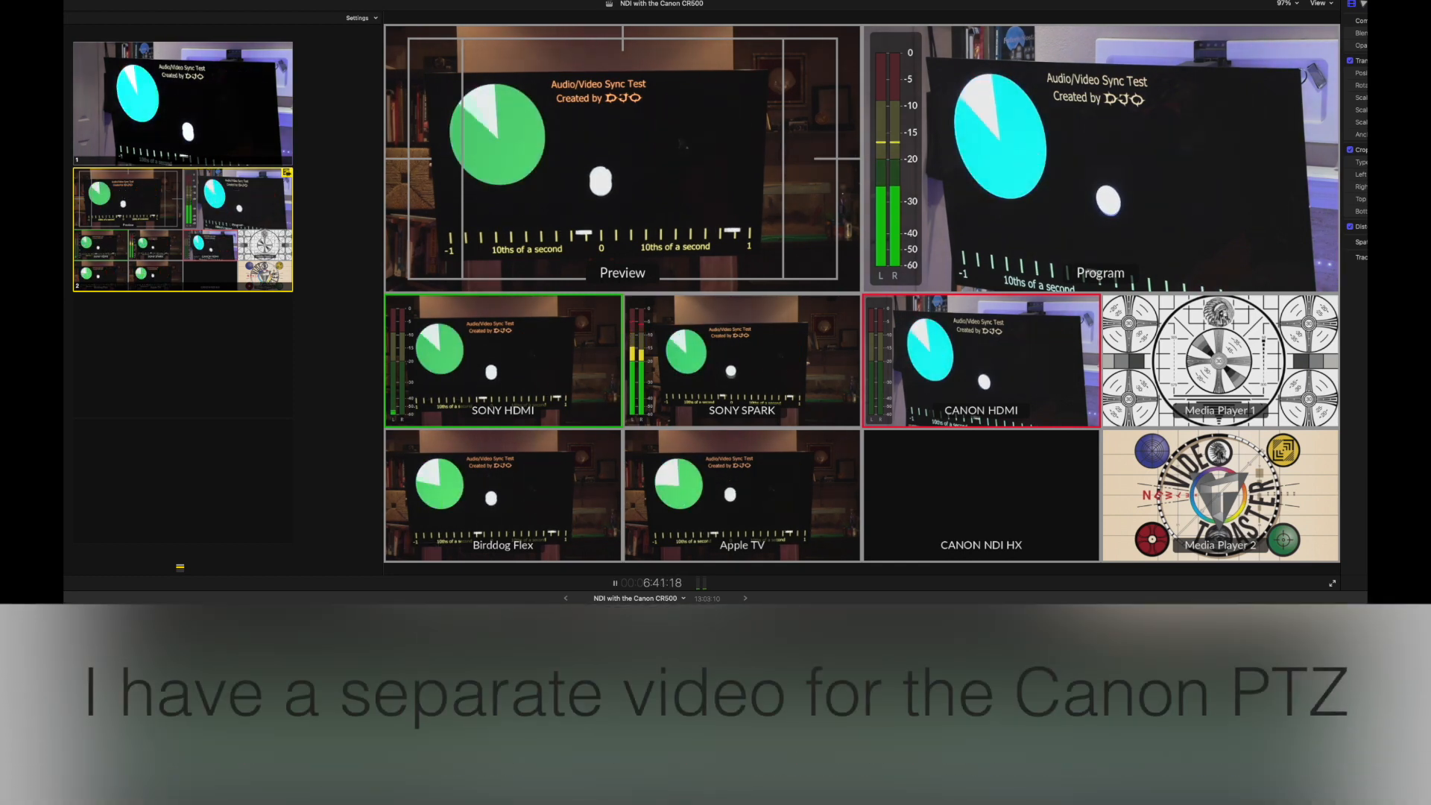
Step: Hold the multiview clip on a frame before any feed shows the red flash
{"action": "left_click", "coordinate": [613, 582]}
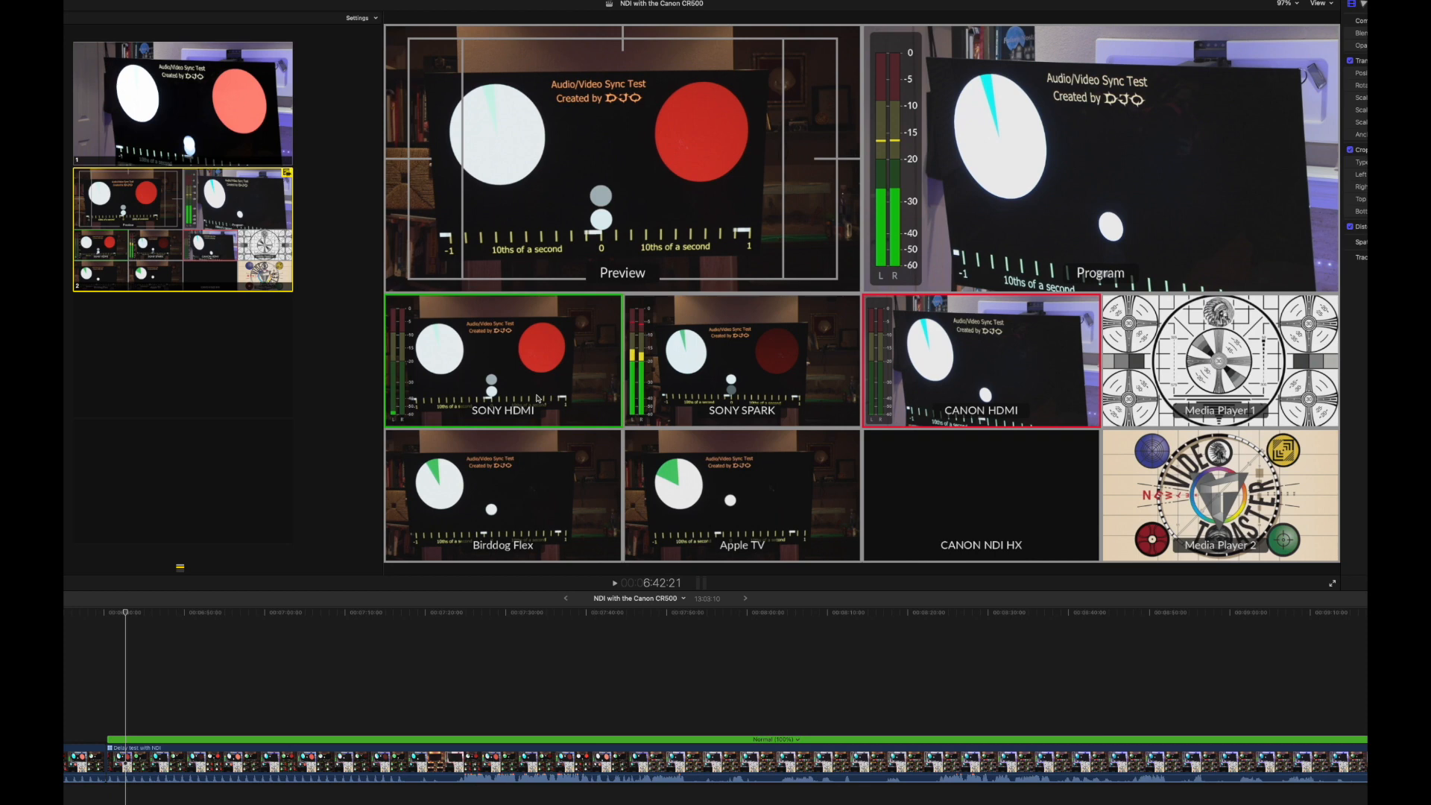
{"action": "mouse_move", "coordinate": [680, 417]}
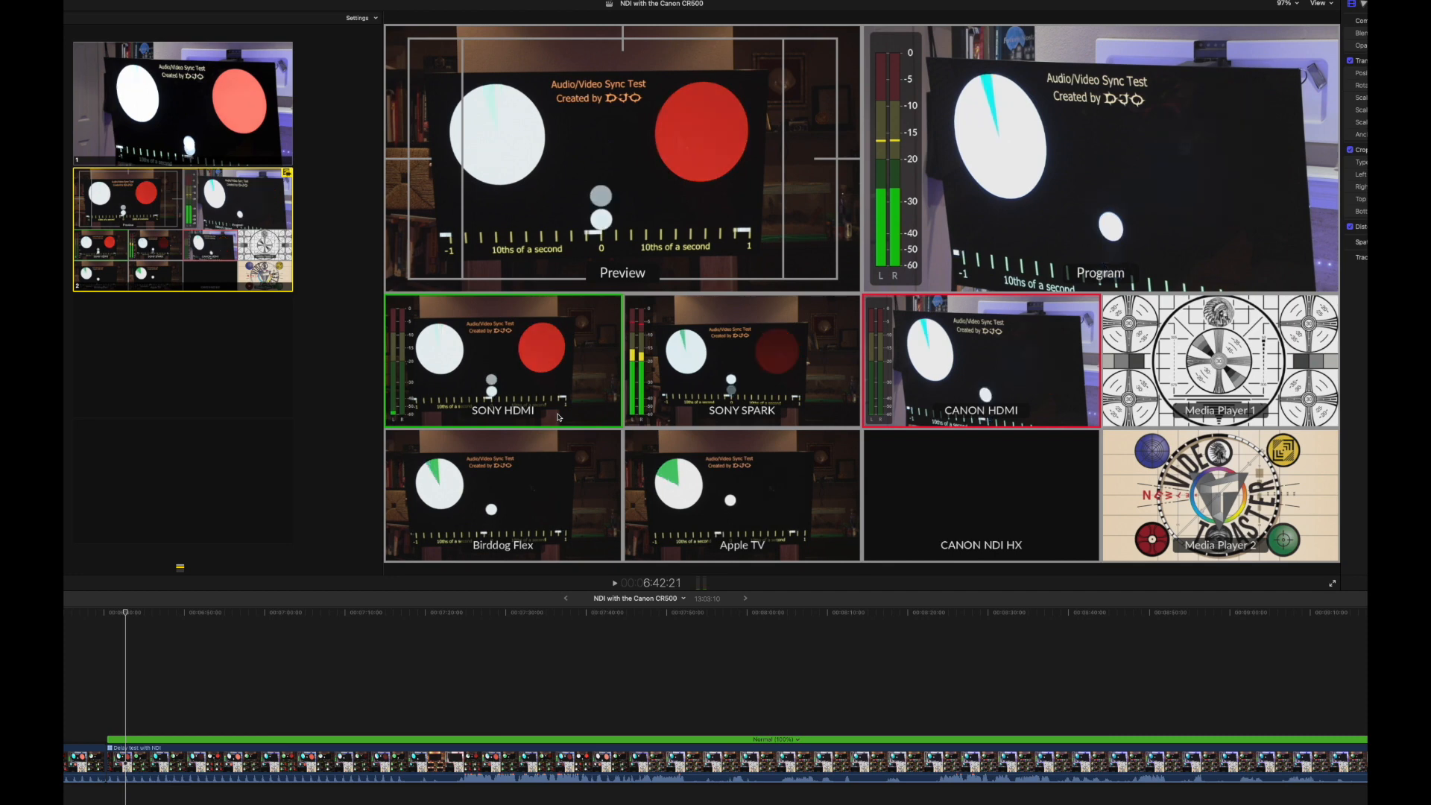
{"action": "mouse_move", "coordinate": [493, 520]}
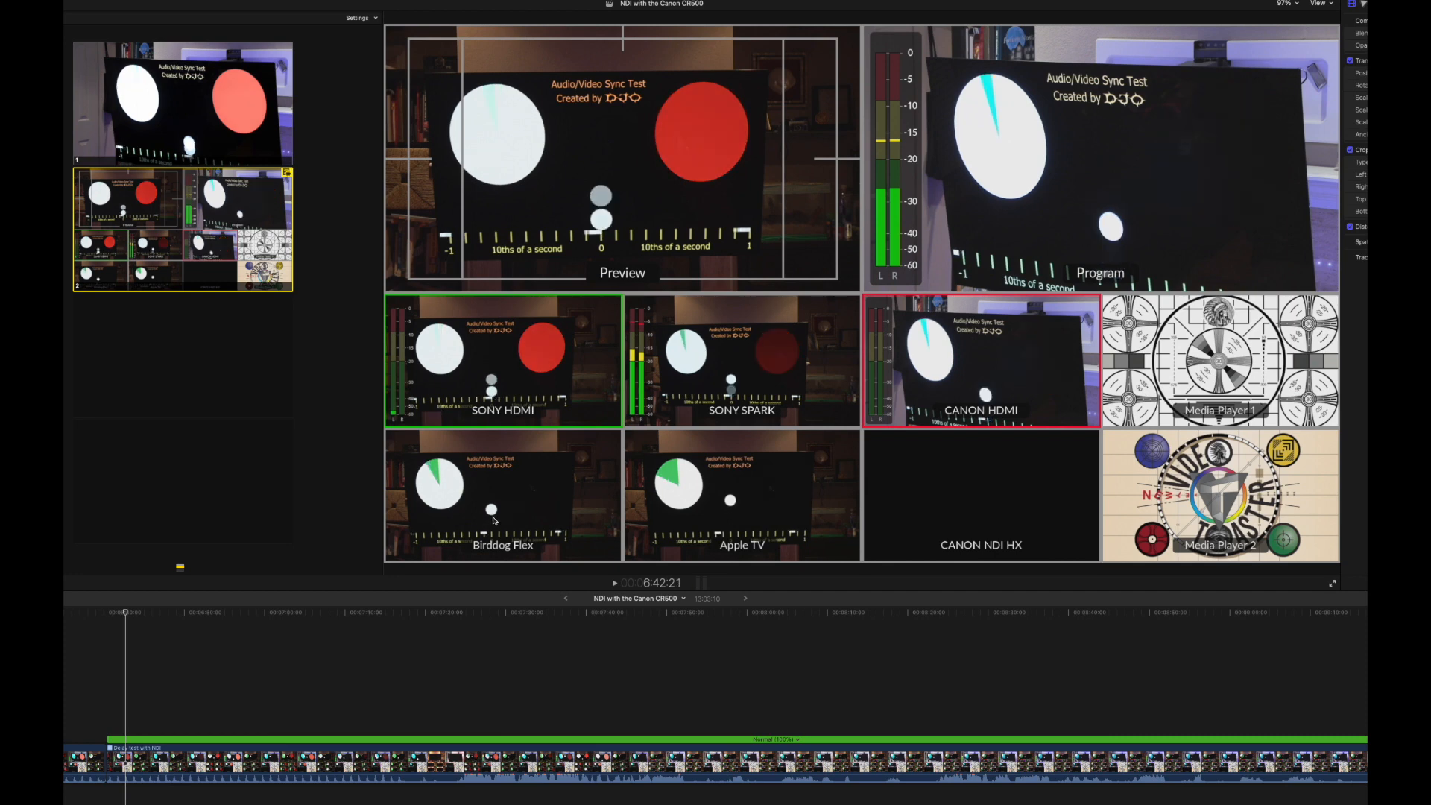
{"action": "mouse_move", "coordinate": [494, 525]}
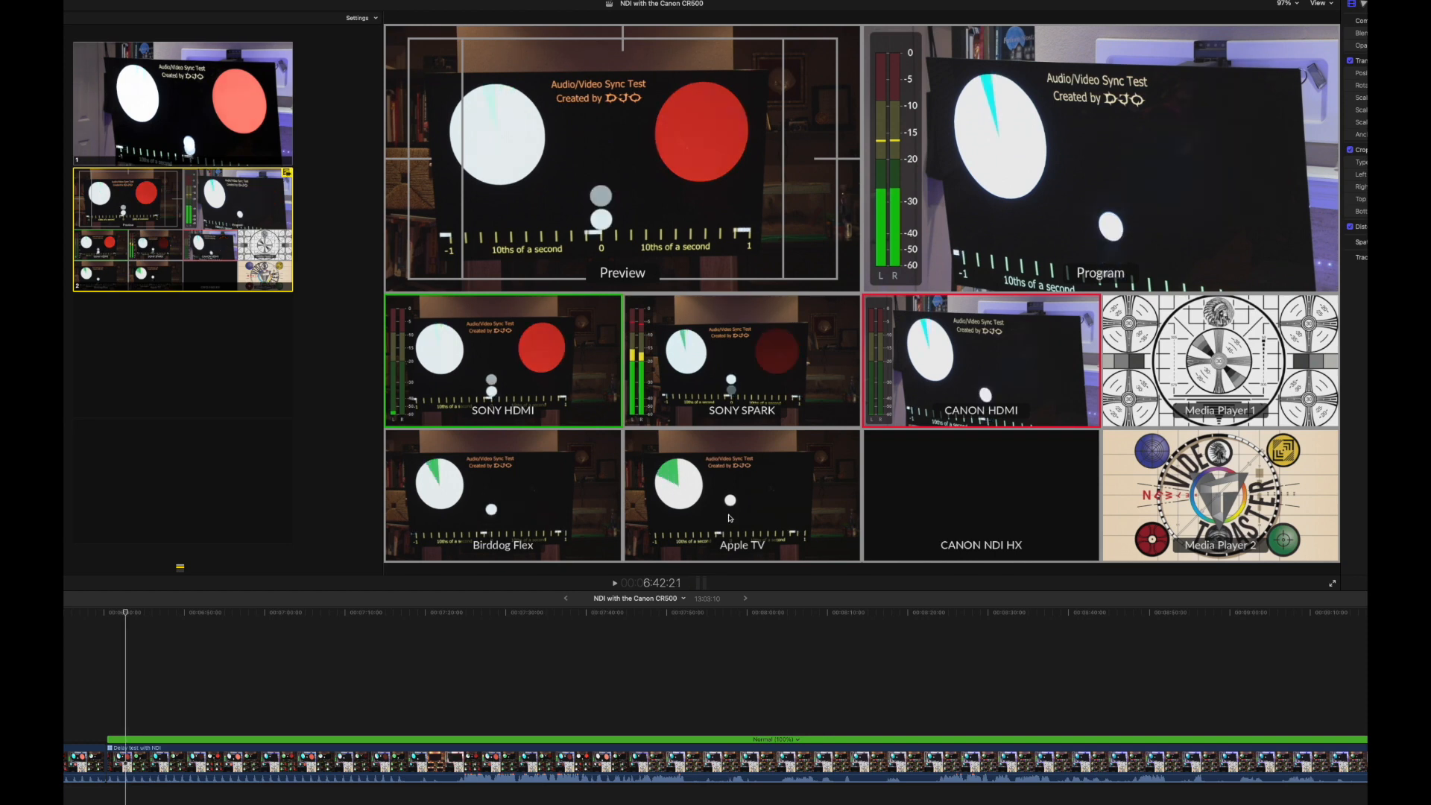
{"action": "mouse_move", "coordinate": [705, 502]}
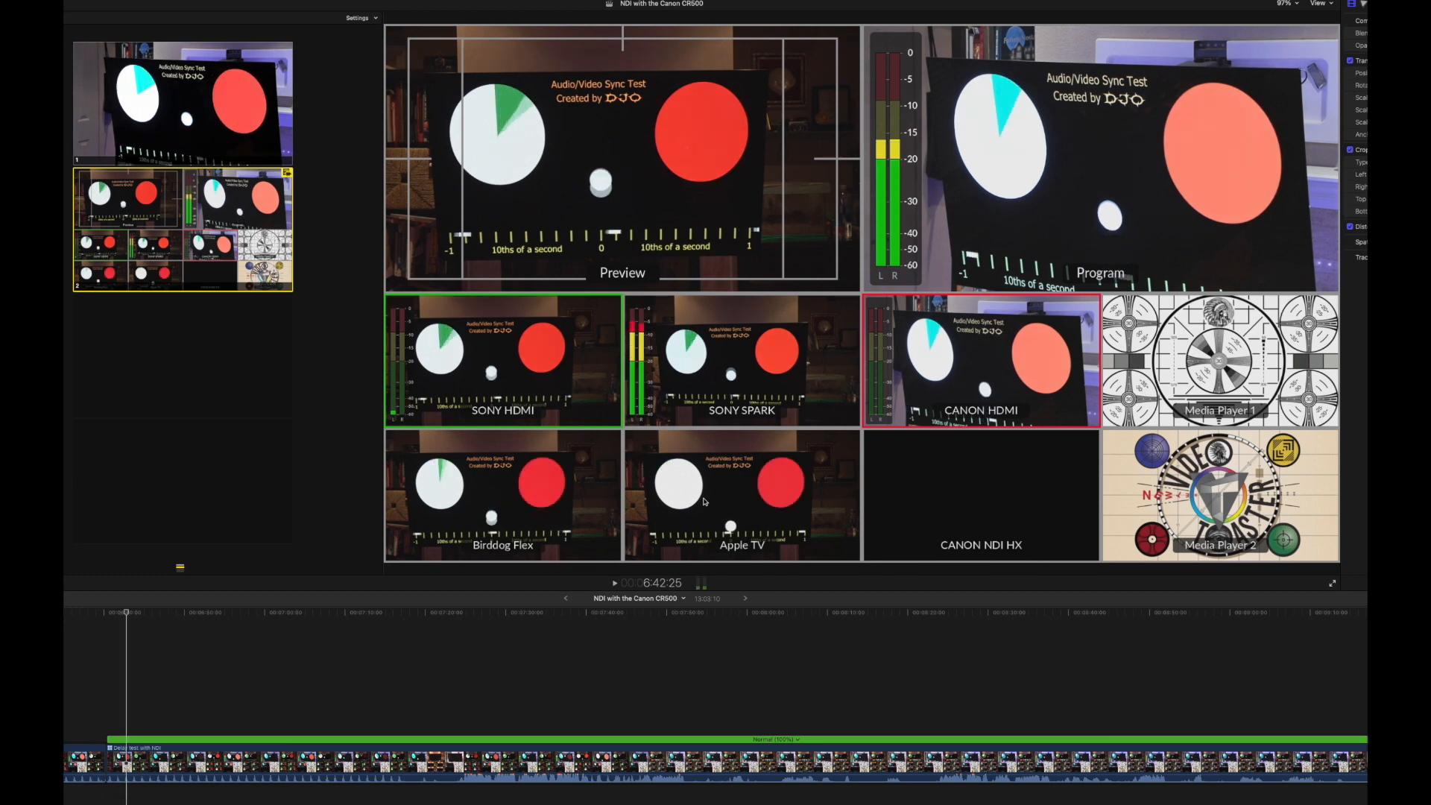
{"action": "mouse_move", "coordinate": [778, 475]}
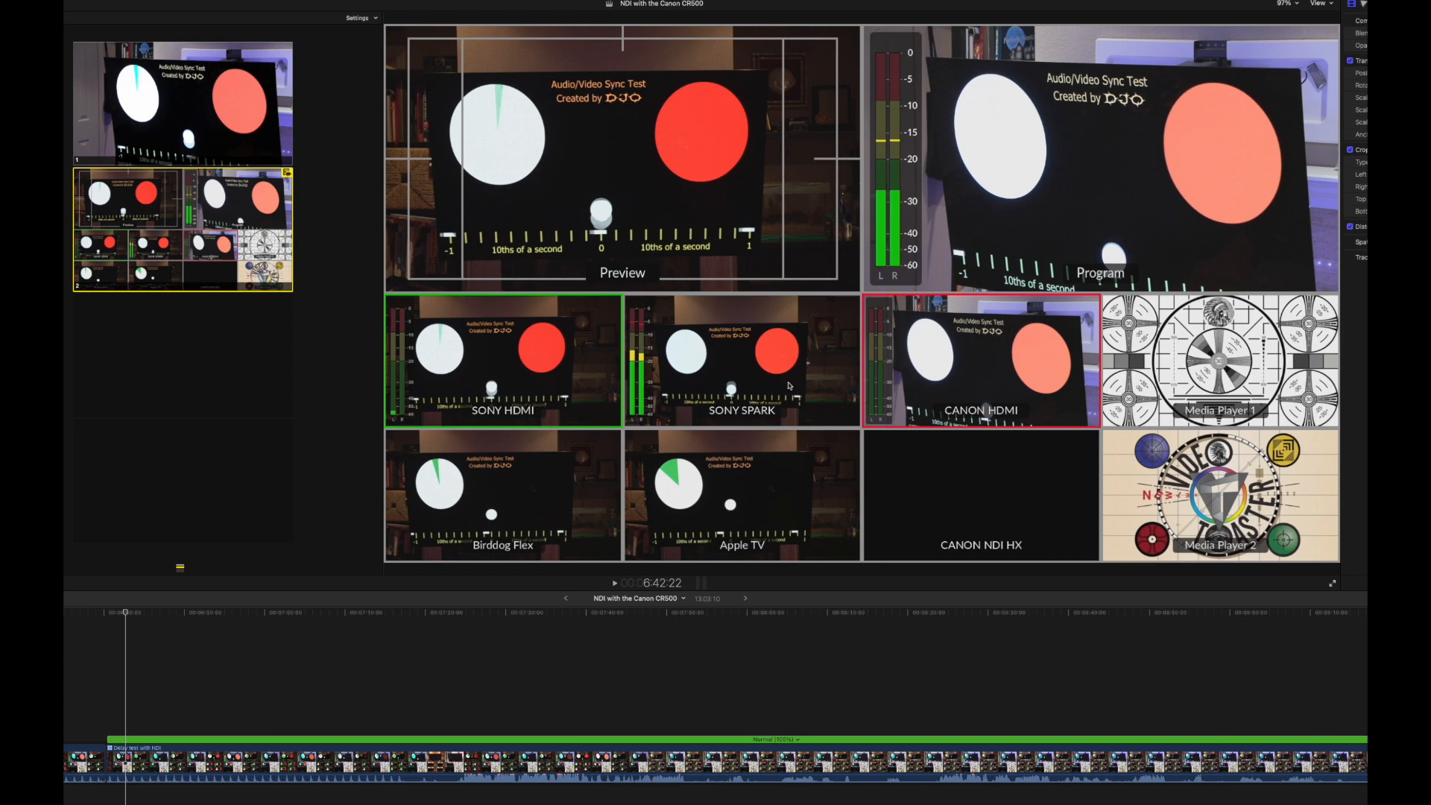
{"action": "mouse_move", "coordinate": [942, 511]}
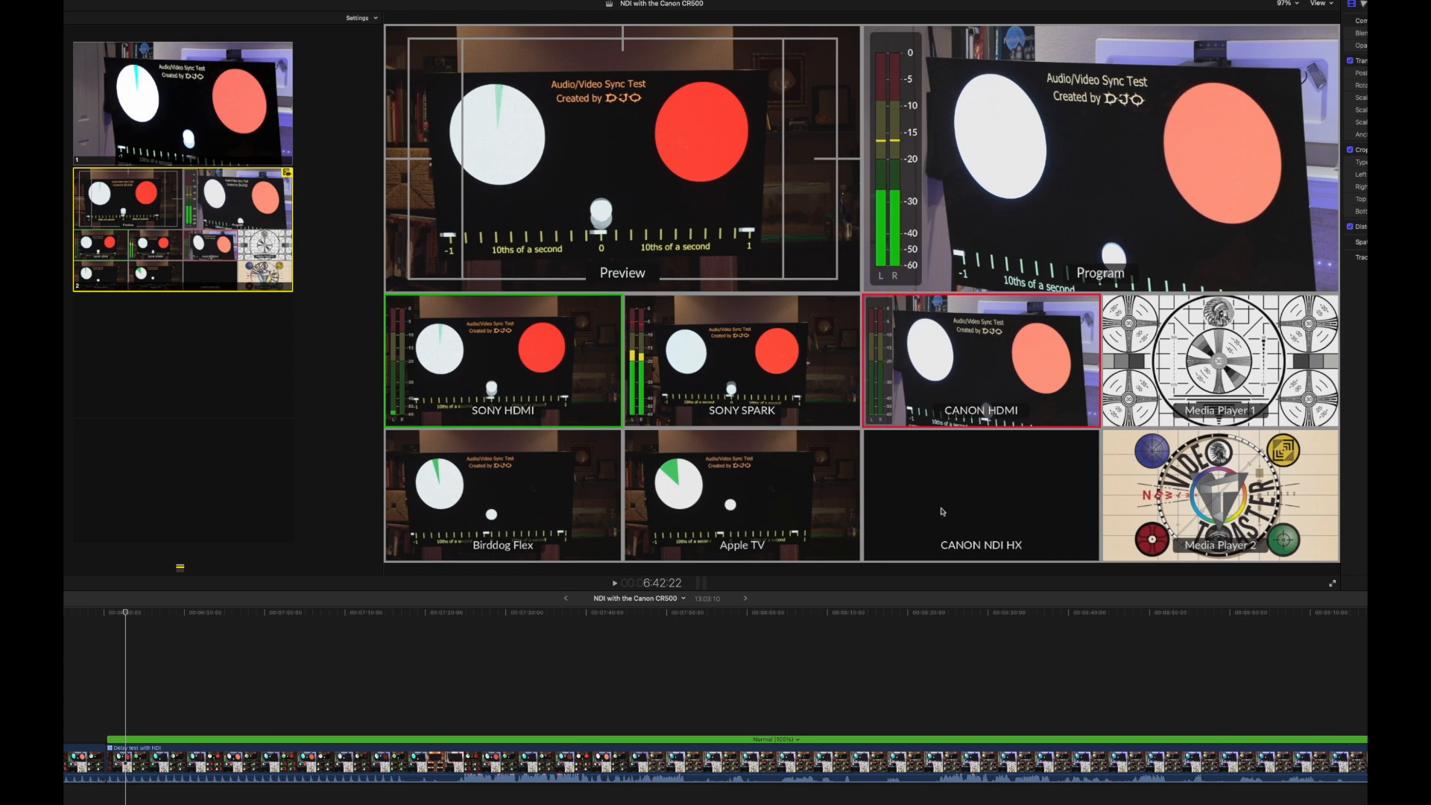
Step: Advance frames until Sony HDMI, Sony Spark and Canon HDMI show the red flash
{"action": "left_click", "coordinate": [1331, 583]}
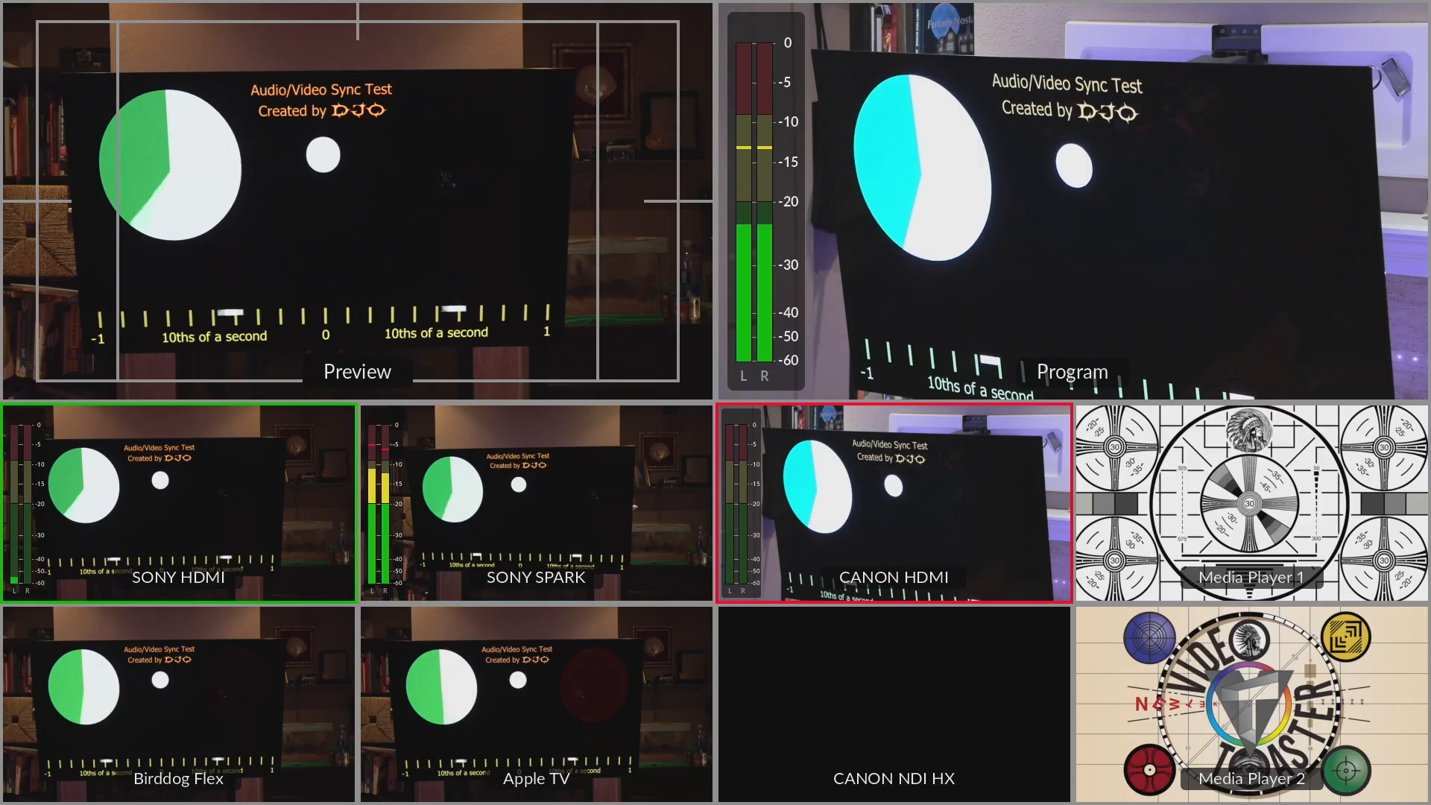